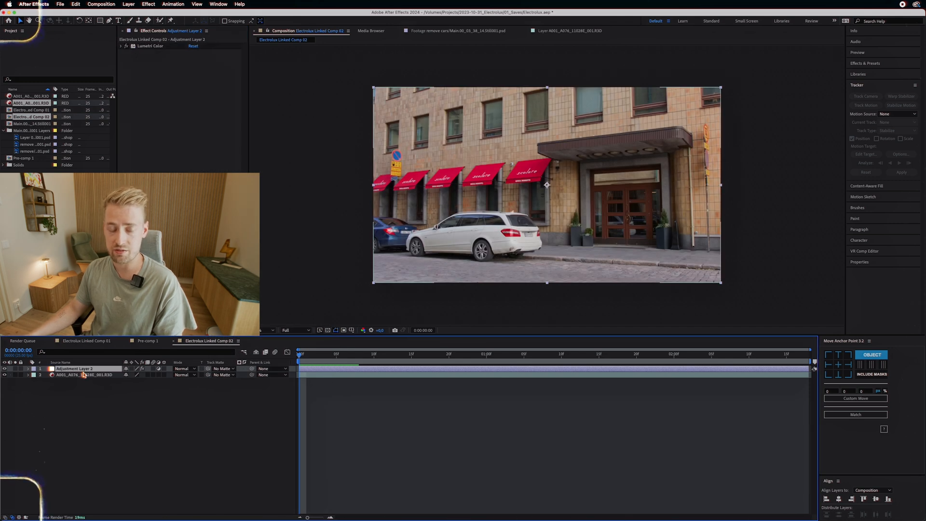
Pick a frame of Electrolux Linked Comp 02 and export it as Photoshop Layers
left_click(344, 354)
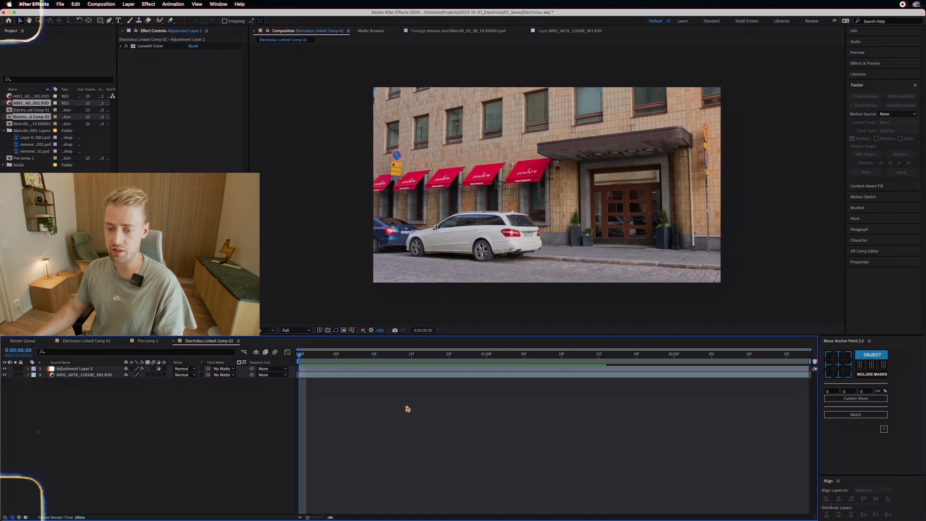
left_click(455, 354)
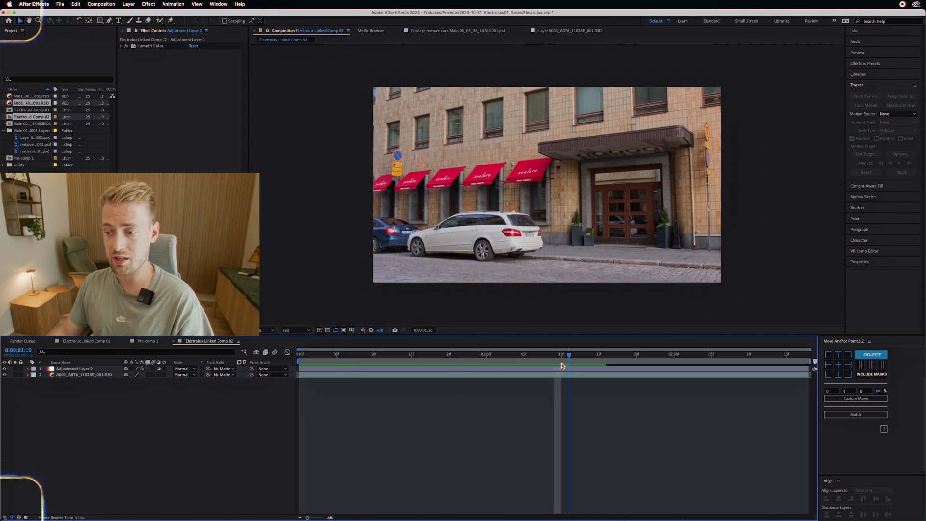
left_click_drag(568, 354, 539, 354)
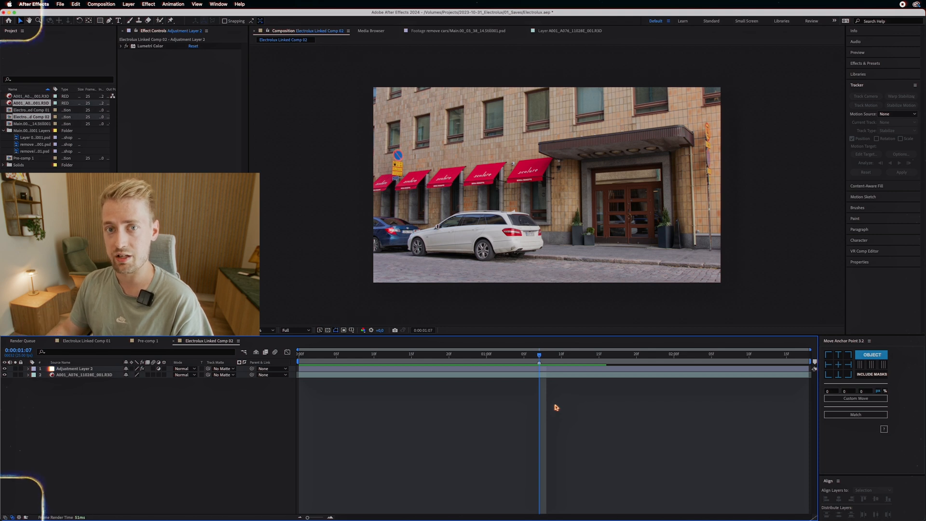
left_click(441, 354)
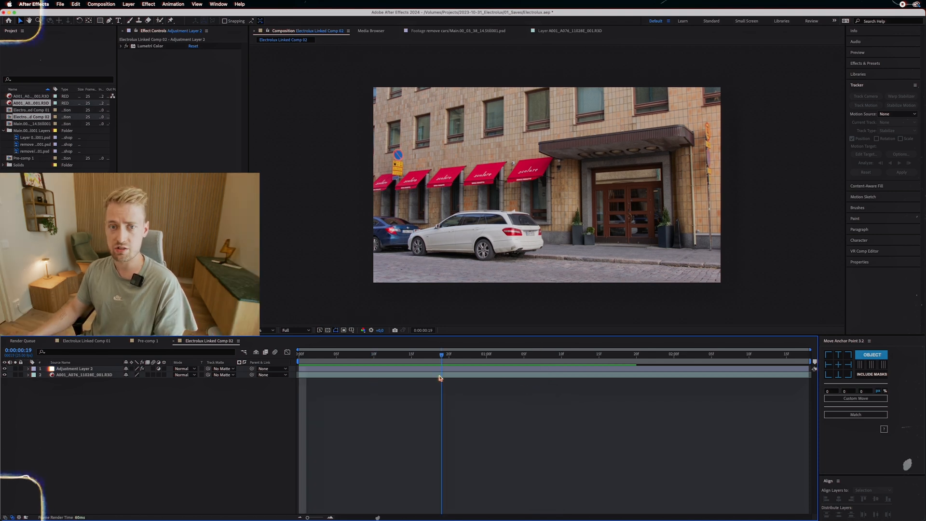
left_click(101, 4)
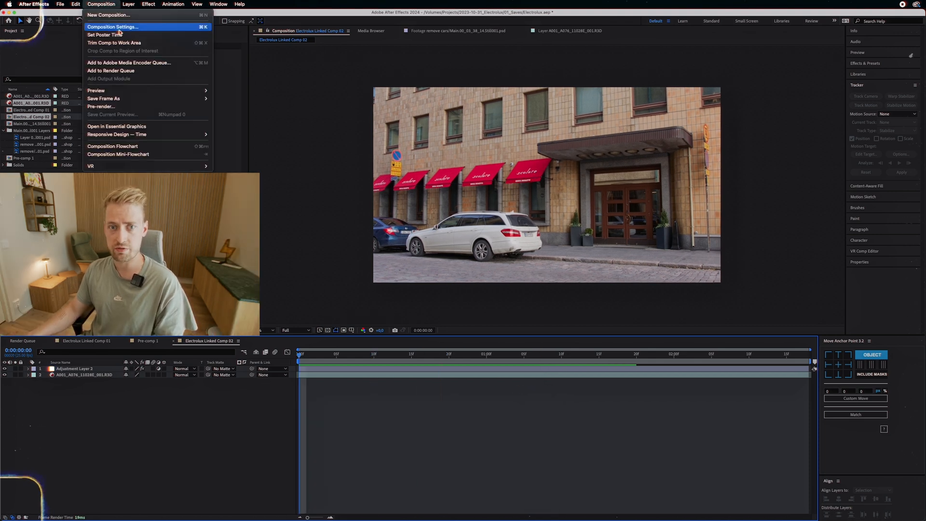
mouse_move(103, 98)
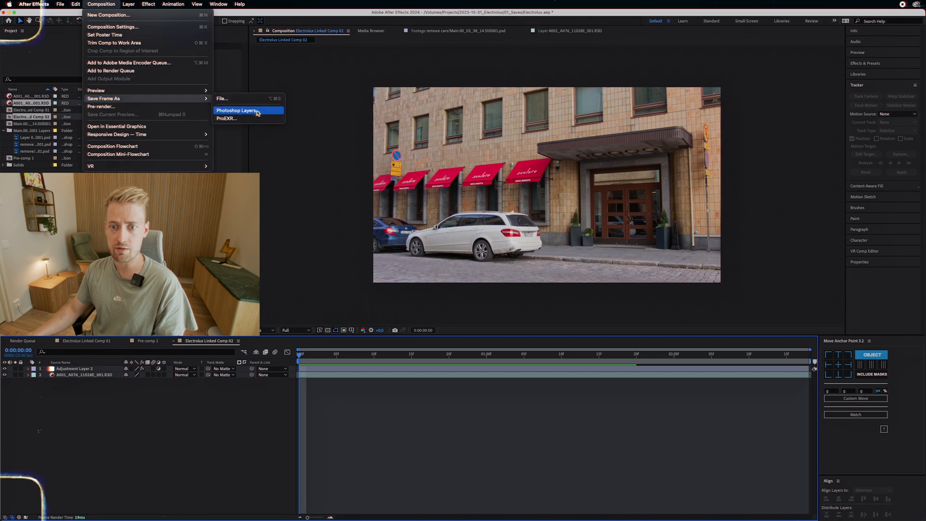
left_click(238, 111)
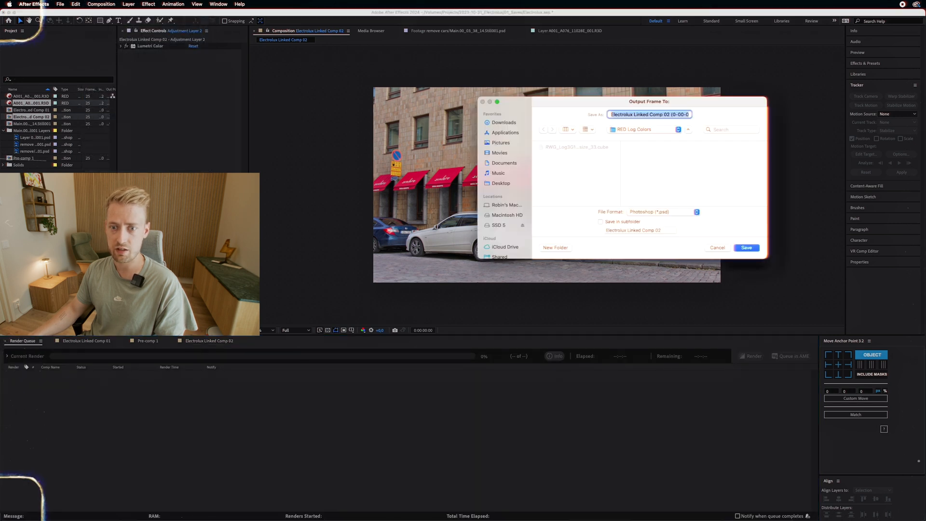
left_click(747, 248)
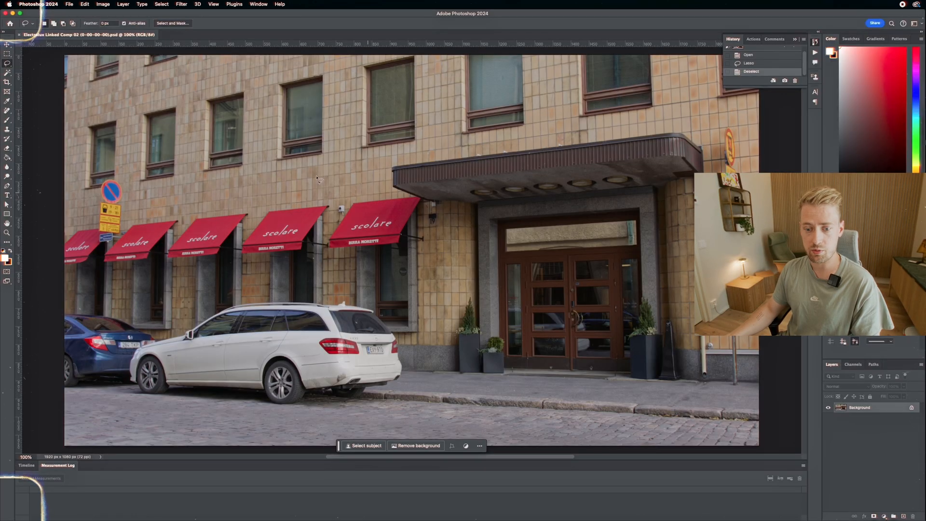
Lasso both parked cars, generate a 'remove' fill and browse the variations
left_click_drag(65, 305, 265, 280)
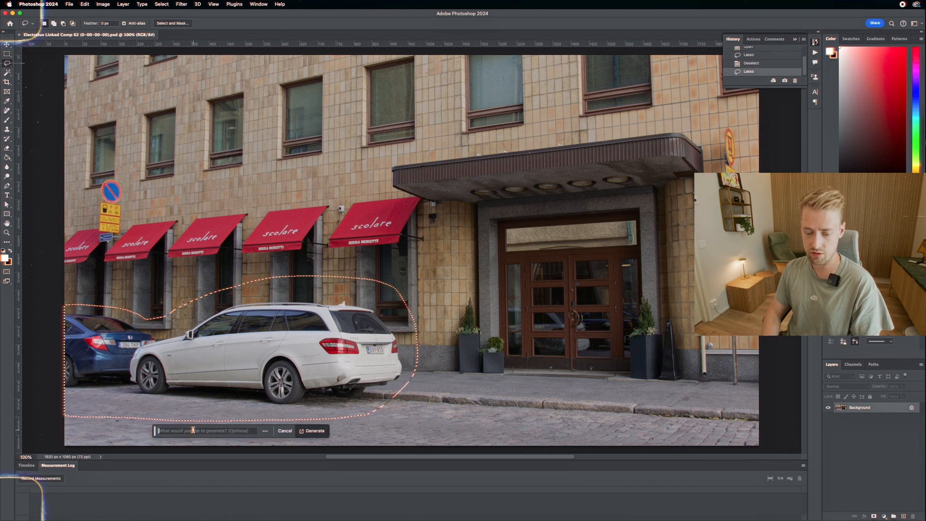
left_click(313, 430)
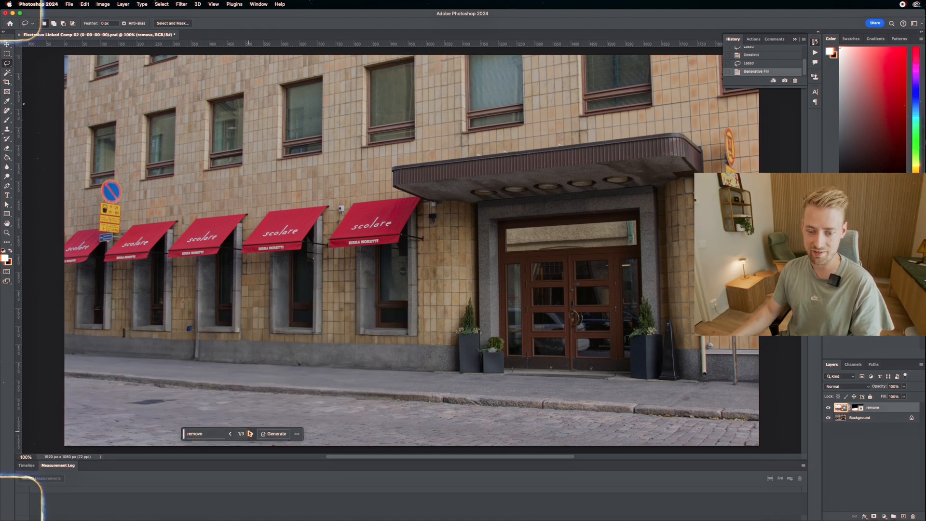
left_click(251, 433)
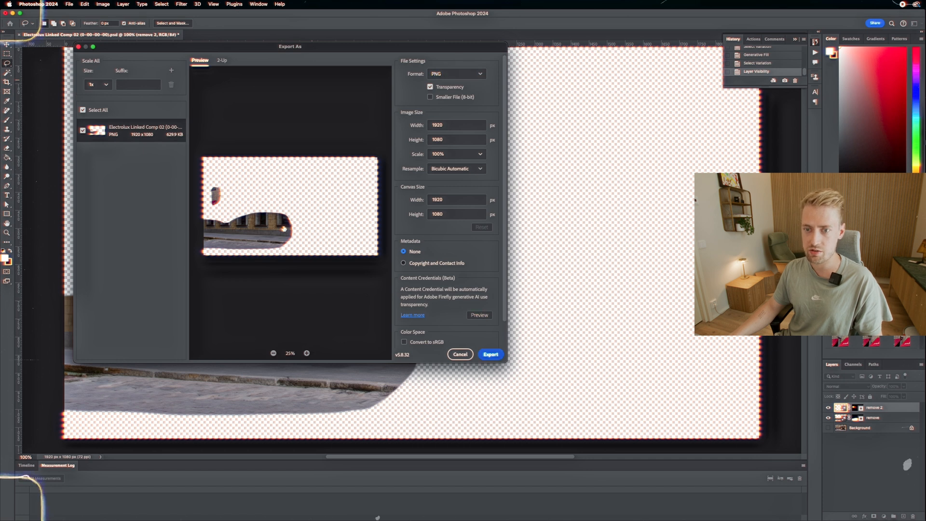
Hide the background and export the car-free patch as a transparent PNG
left_click(490, 354)
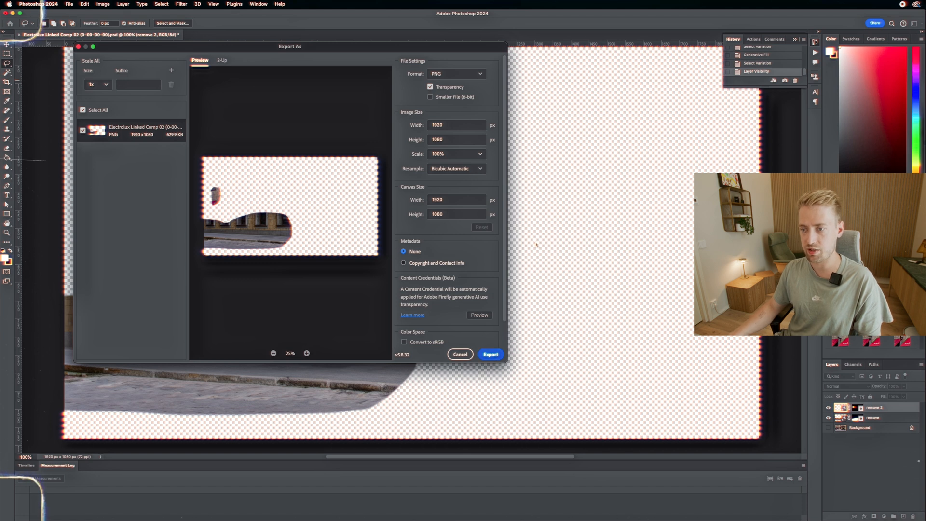
left_click(460, 353)
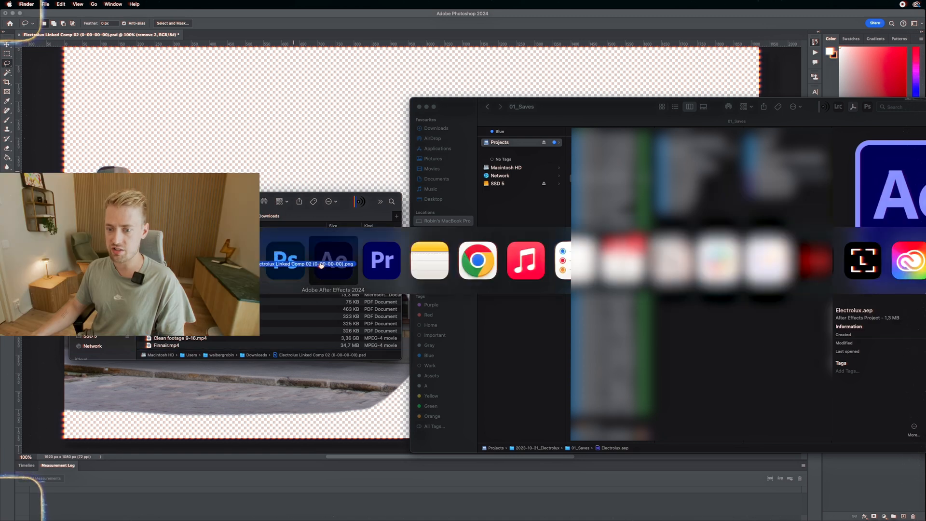
Drag the exported PNG from Downloads onto the After Effects icon
left_click(333, 261)
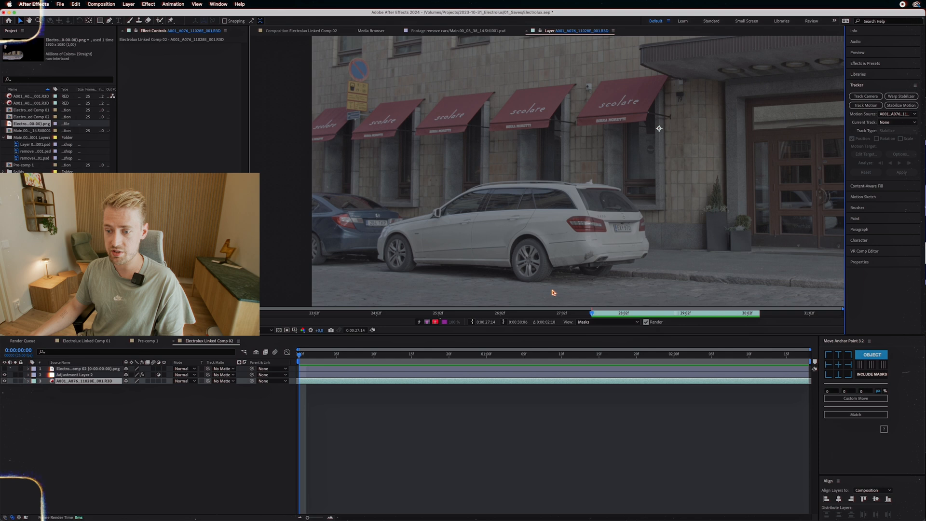
mouse_move(866, 106)
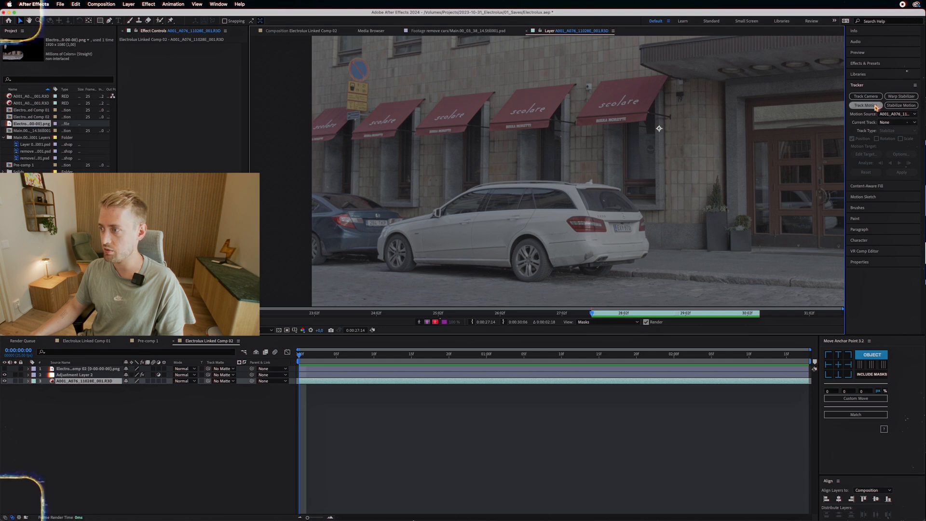
Enable position and rotation tracking and place track points on the front and rear wheels
left_click(866, 105)
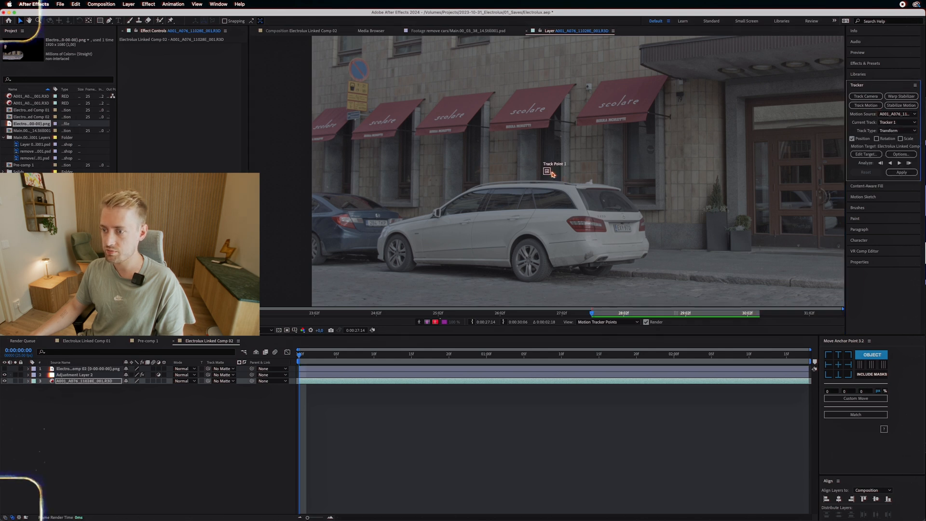
left_click(547, 171)
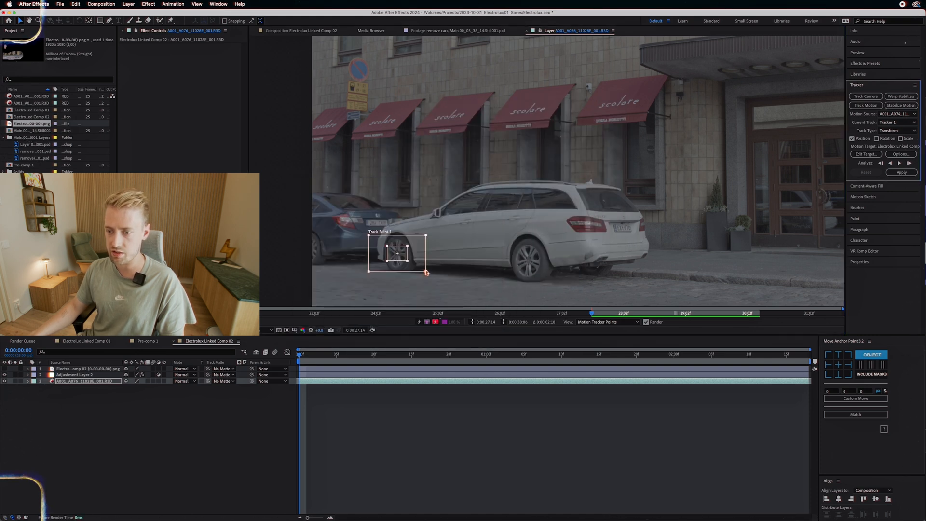
left_click_drag(425, 271, 405, 260)
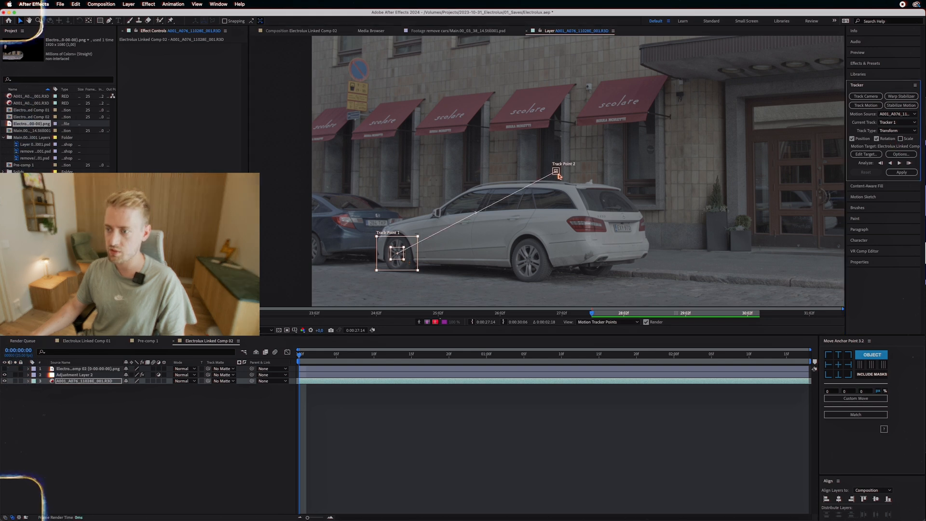
left_click_drag(555, 171, 555, 177)
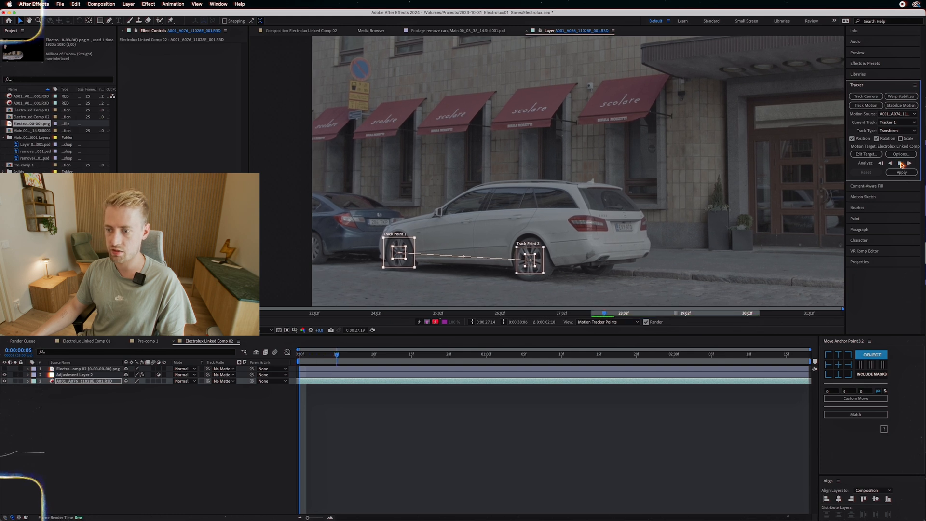
Analyze the wheel track points forward, then return to the Composition viewer
left_click(909, 162)
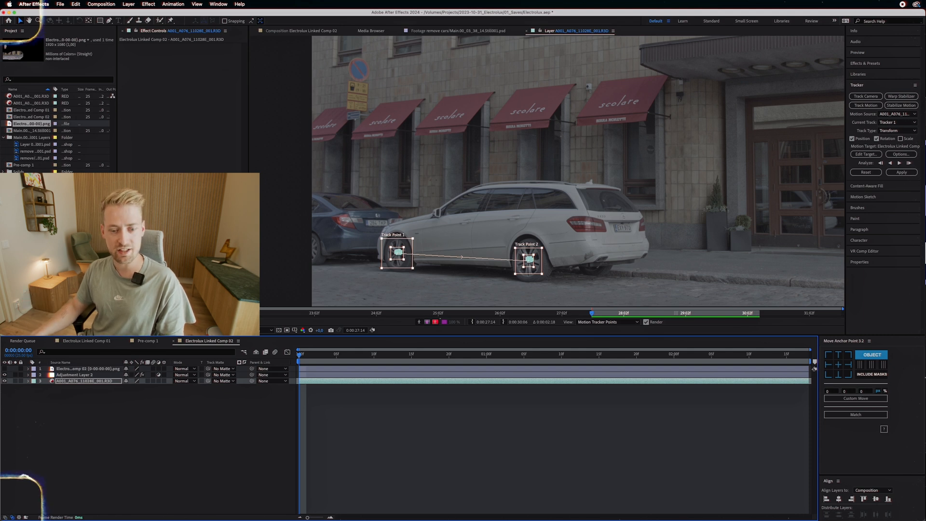
left_click(303, 30)
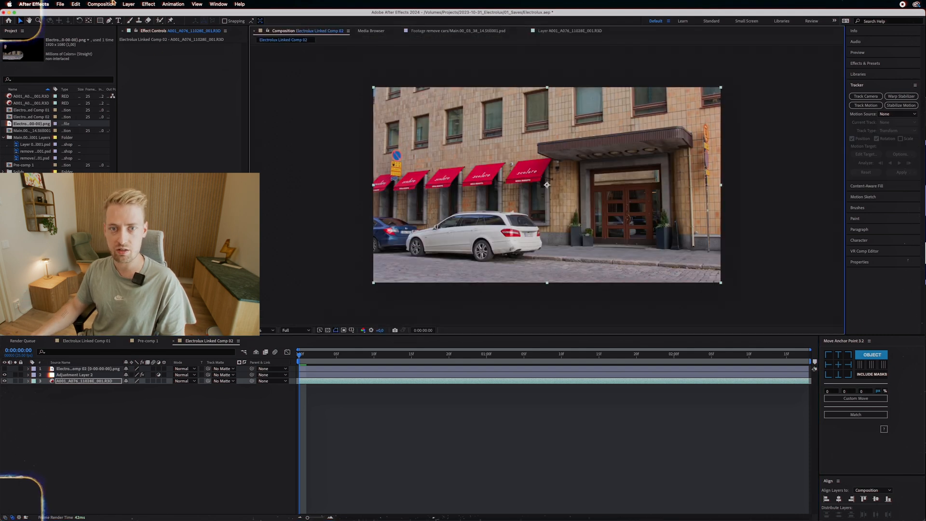
Add Null 1 and apply the street footage's wheel-track data to it in X and Y
left_click(129, 4)
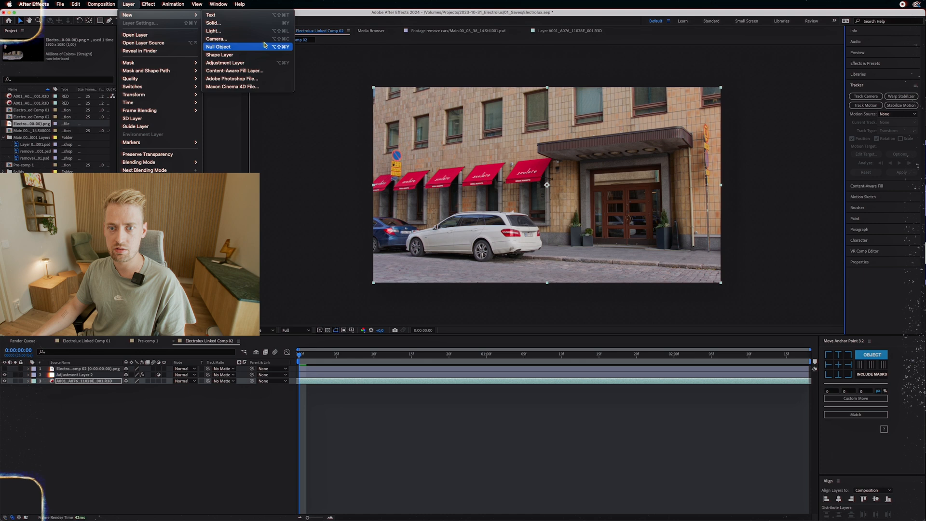
left_click(218, 46)
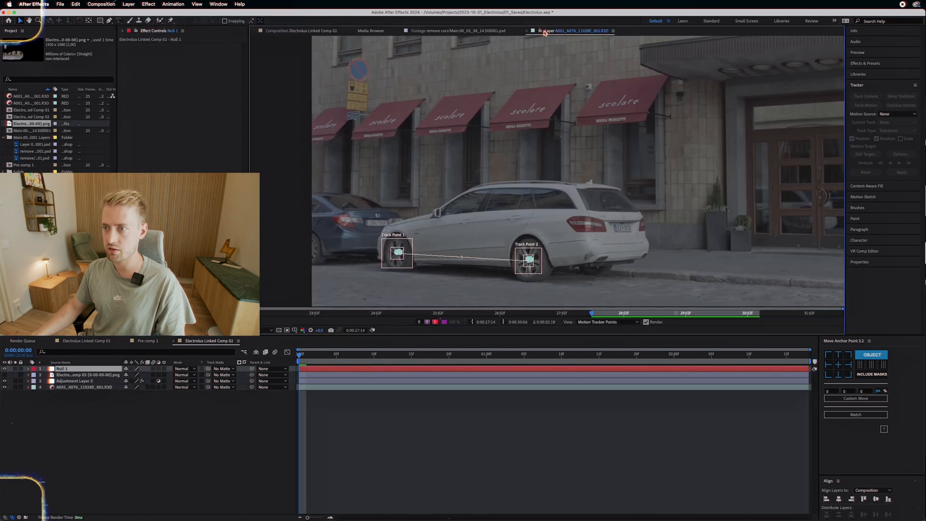
left_click(895, 122)
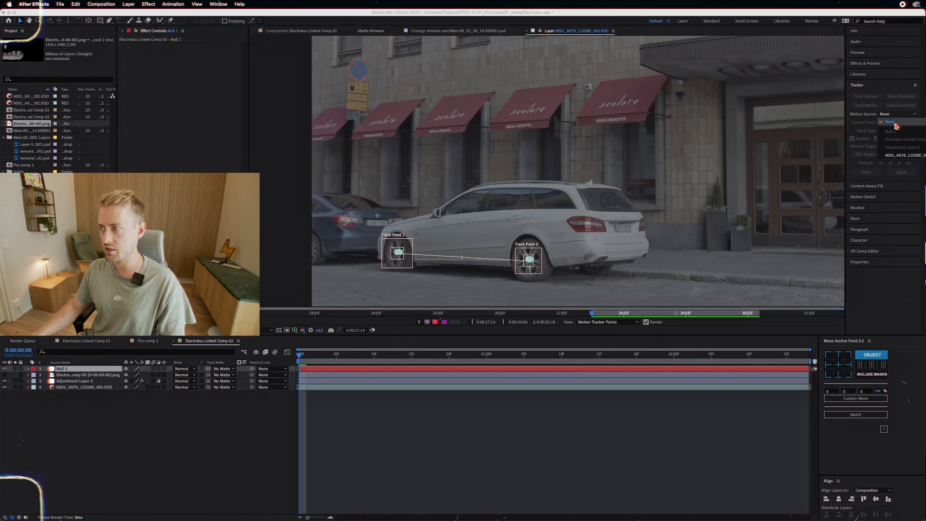
left_click(904, 122)
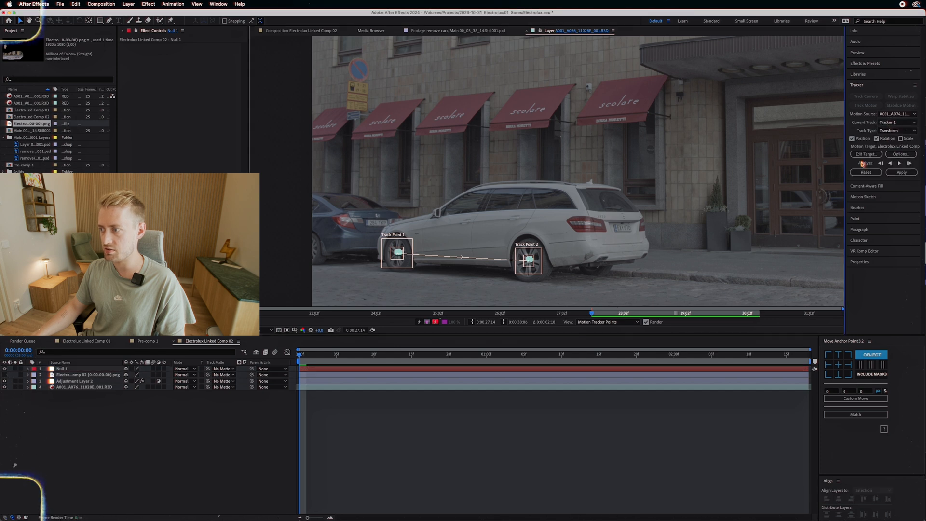
left_click(865, 155)
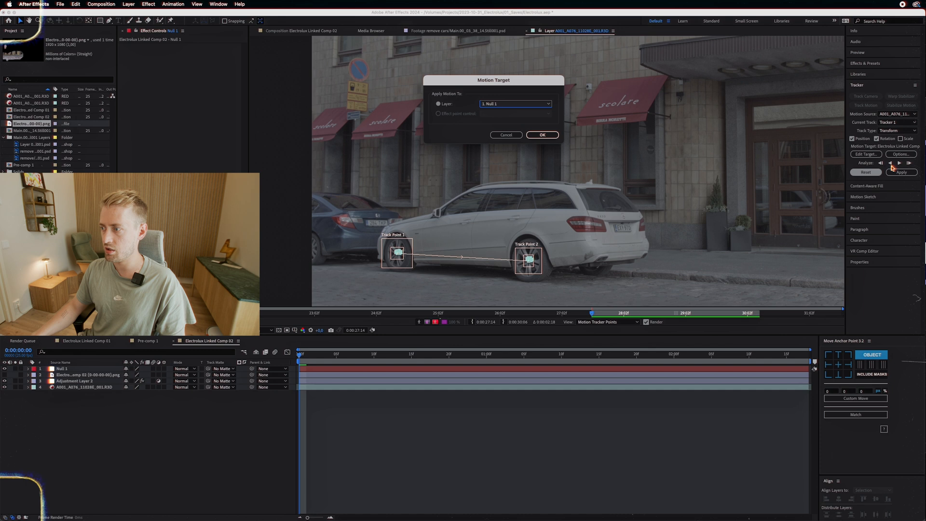
left_click(542, 134)
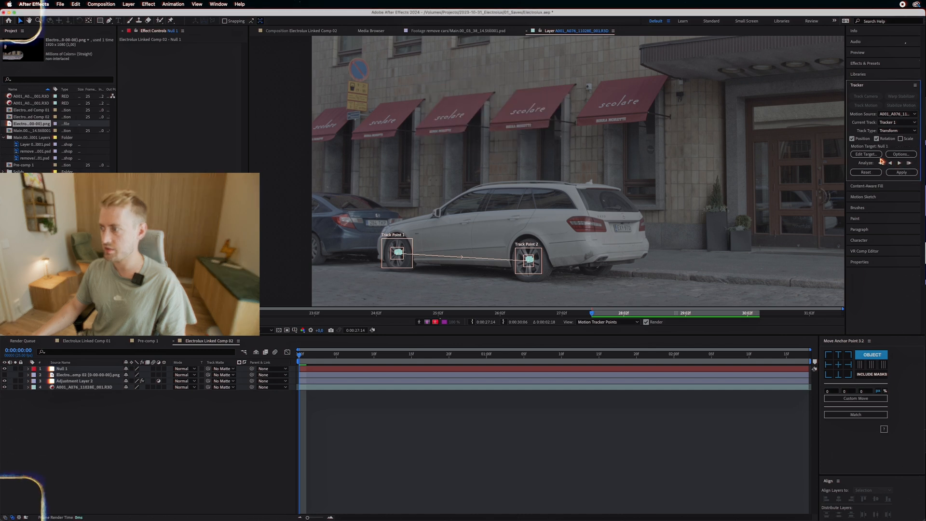
left_click(901, 172)
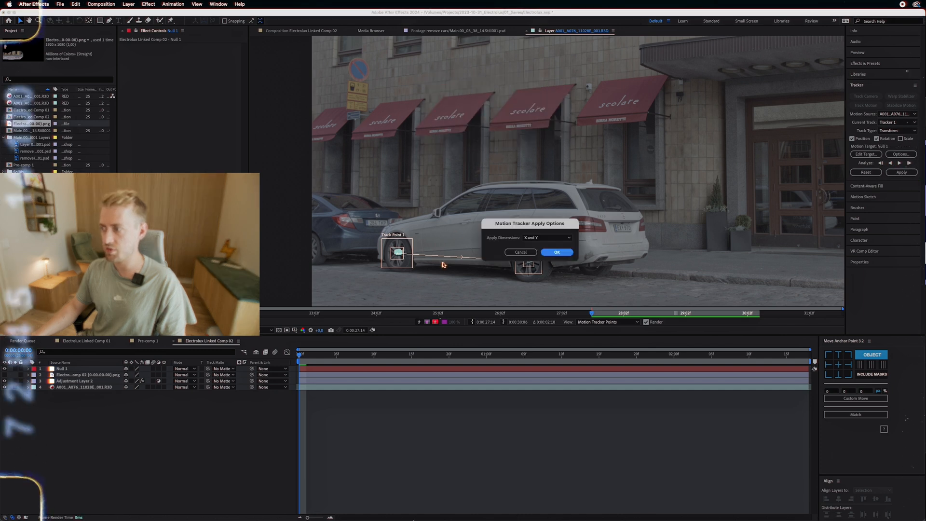
left_click(555, 252)
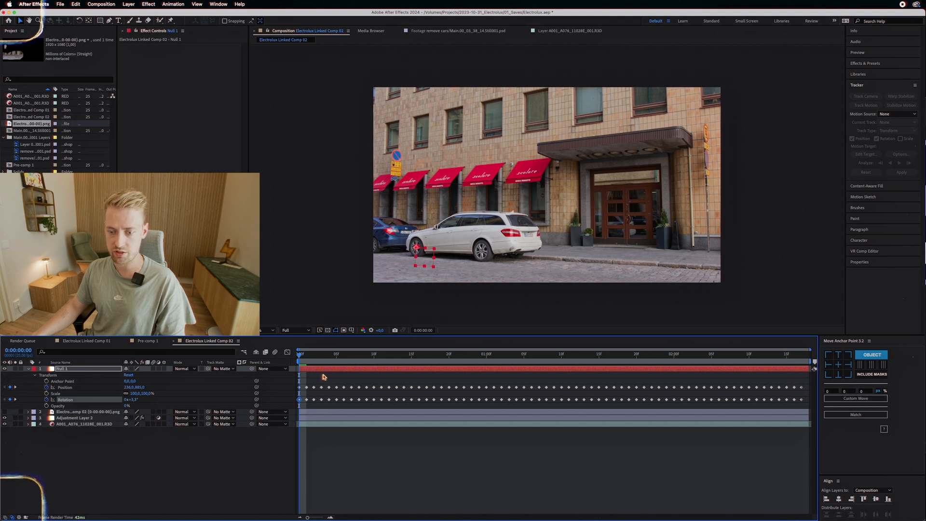
Set the generative-fill layer's Parent & Link to 1. Null 1
left_click(621, 353)
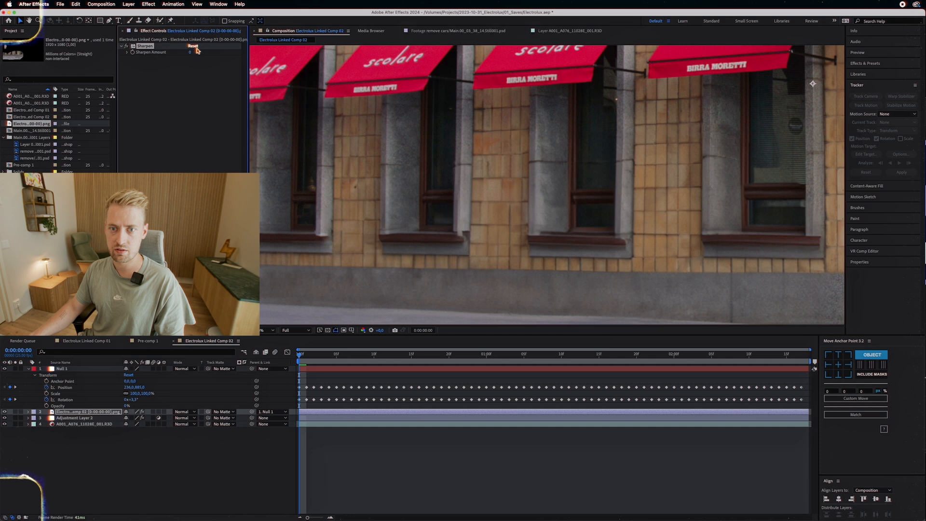
Set the Sharpen amount on the car-free PNG layer to 19
type("1.0")
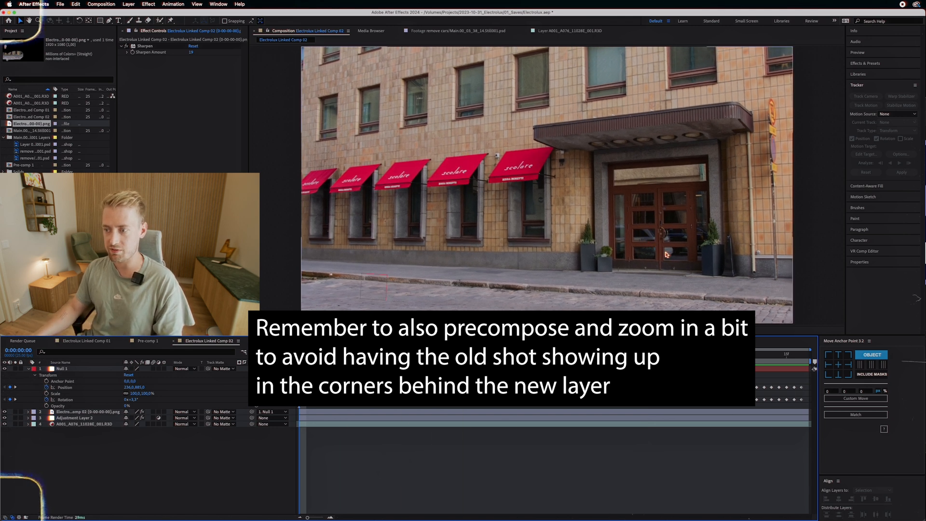
mouse_move(667, 270)
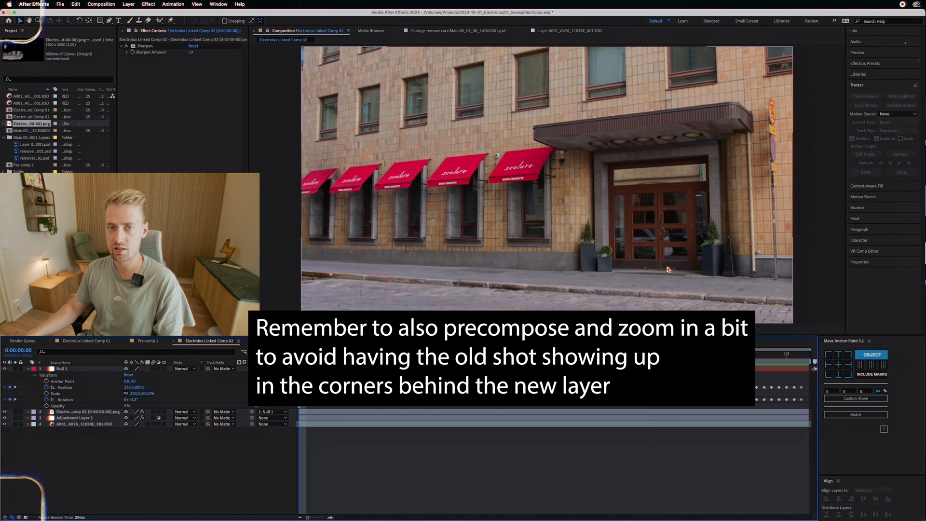